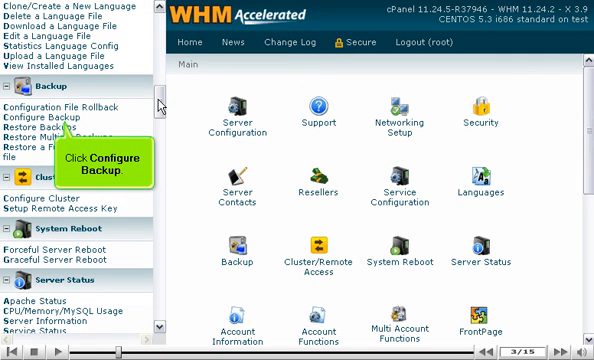
# Open Configure Backup to enable weekly backups on Tuesday, Thursday and Saturday
pyautogui.click(52, 122)
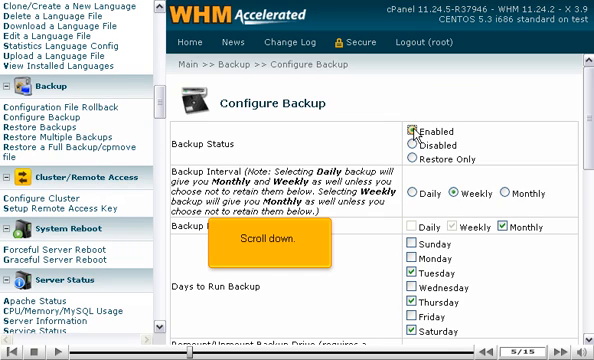
# Enable account, config-file and access-log backups with per-account and full MySQL SQL, Standard type
pyautogui.scroll(-3)
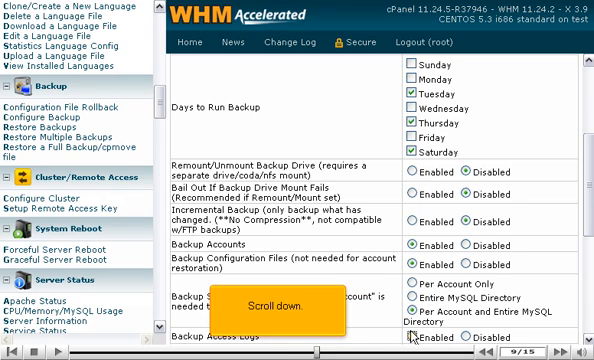
pyautogui.scroll(-3)
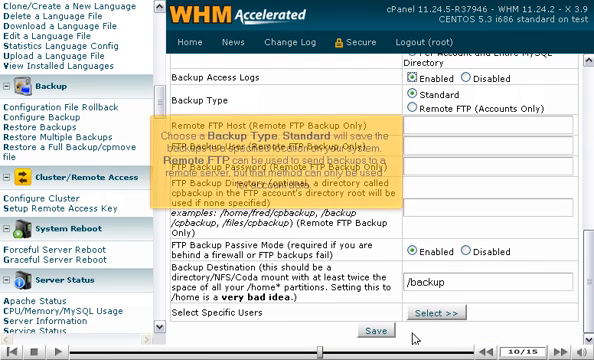